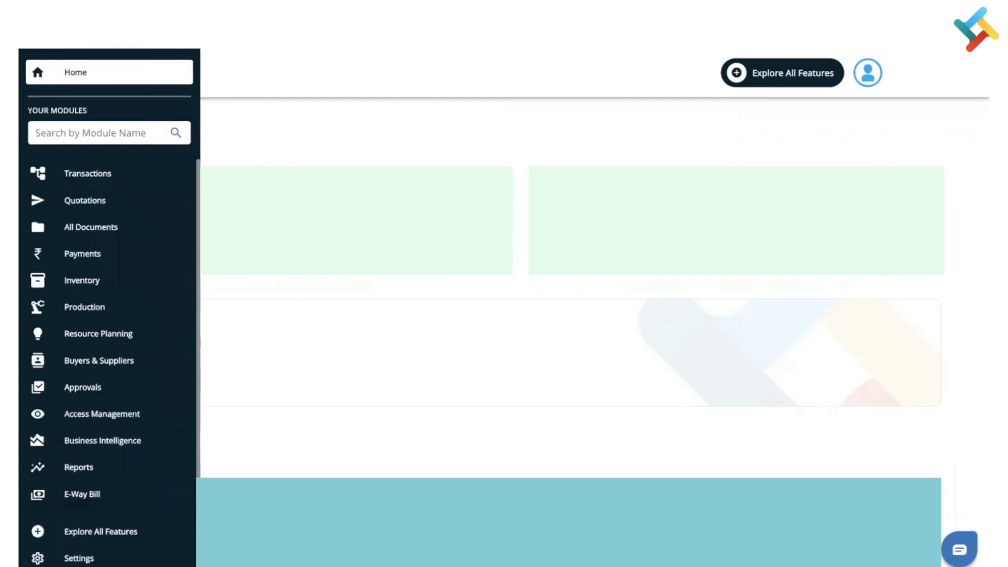
Step: Enter the Inventory module from the left modules panel
click(82, 280)
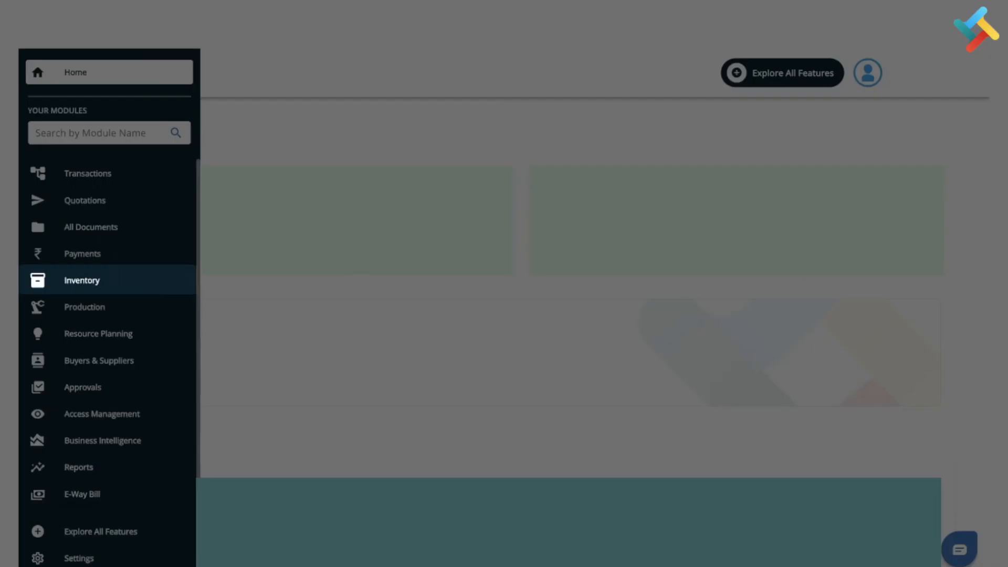
click(81, 279)
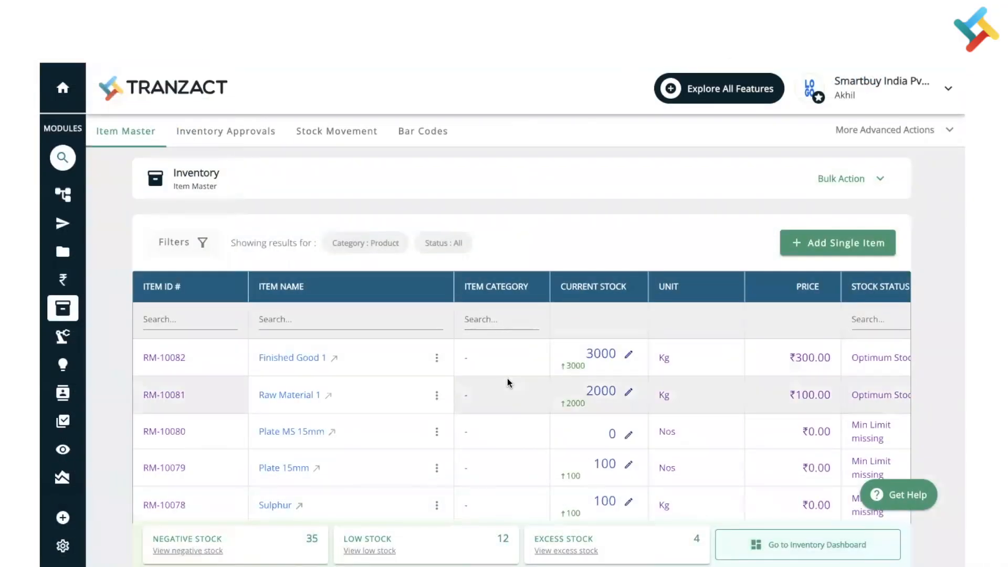
Step: Scroll the Item Master list to review products and the stock summary cards
scroll(down, 3)
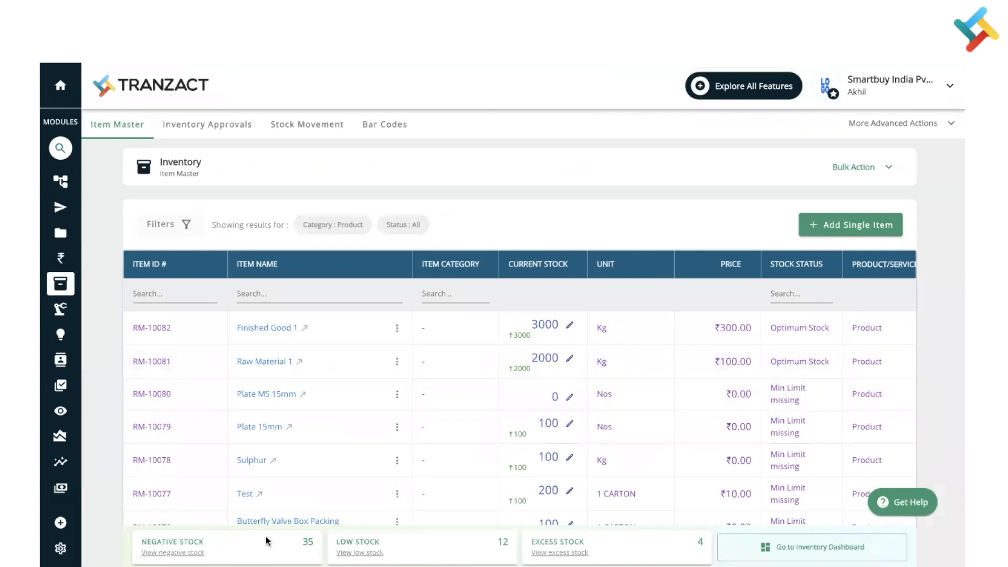
mouse_move(401, 544)
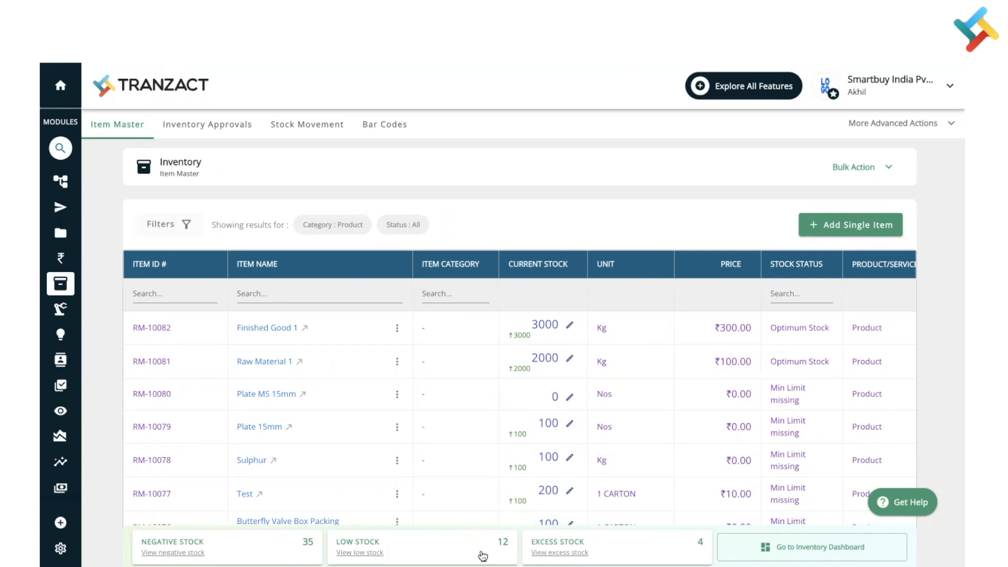
Step: List only Low Stock items, then go to the Inventory Dashboard
click(359, 553)
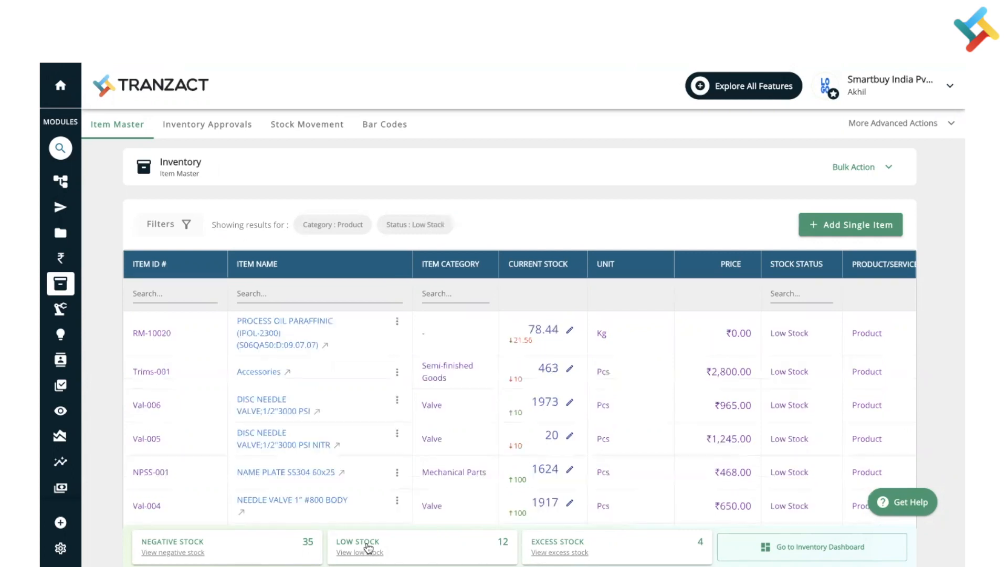
mouse_move(582, 455)
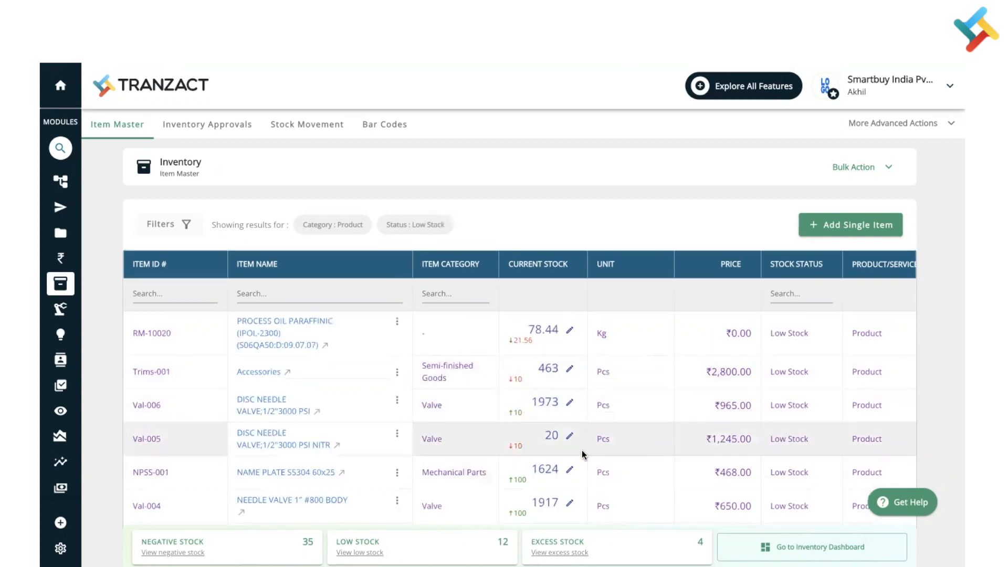
scroll(down, 3)
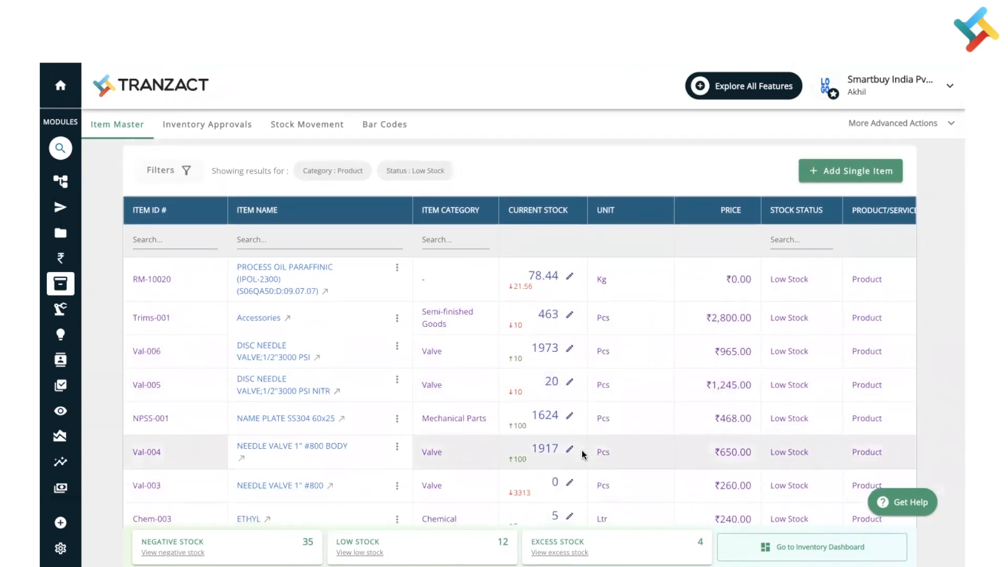
mouse_move(668, 319)
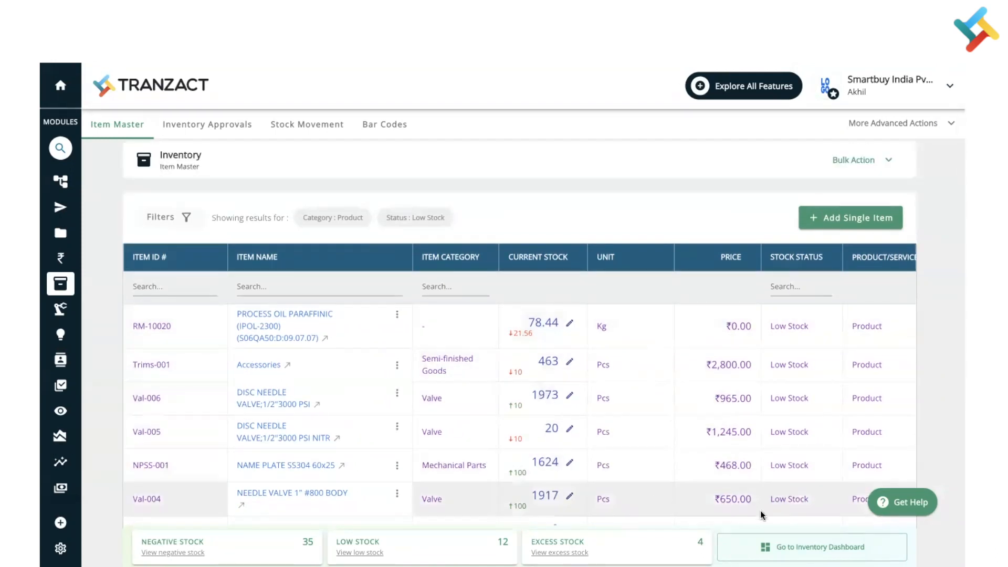
click(811, 548)
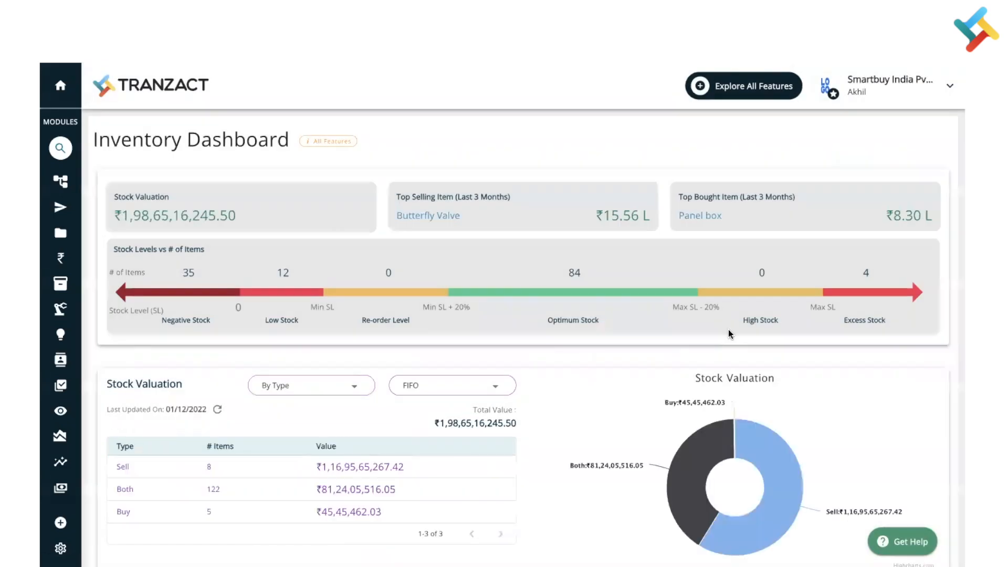
Step: Bring the Excess Stock and Low Stock tables into view and show the Excess Stock criteria options
scroll(down, 3)
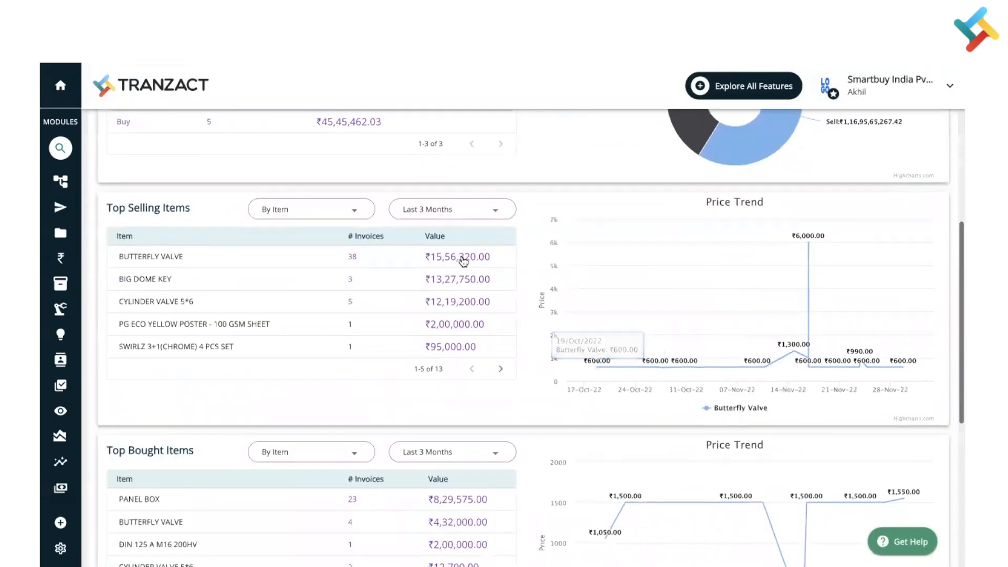
scroll(down, 3)
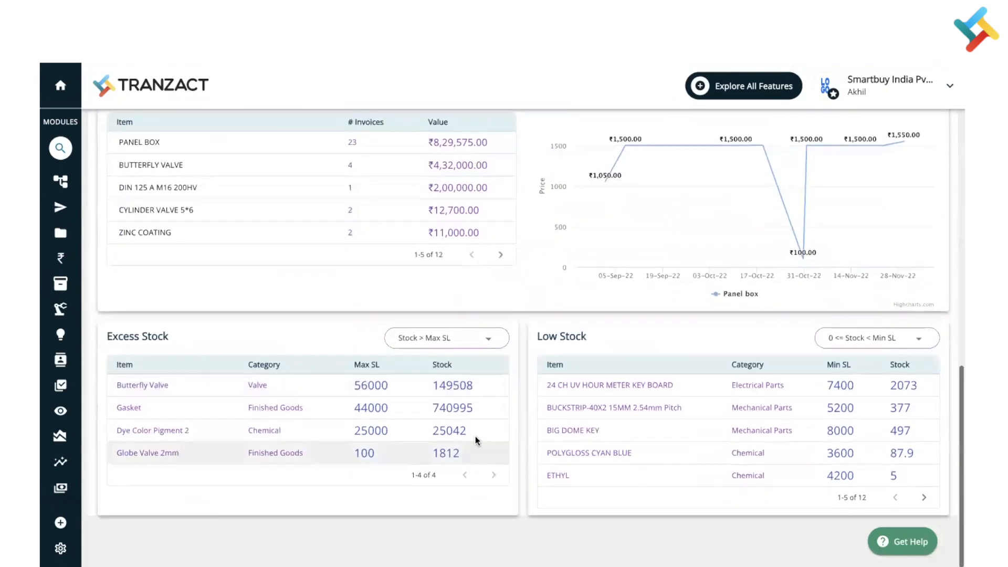
click(446, 337)
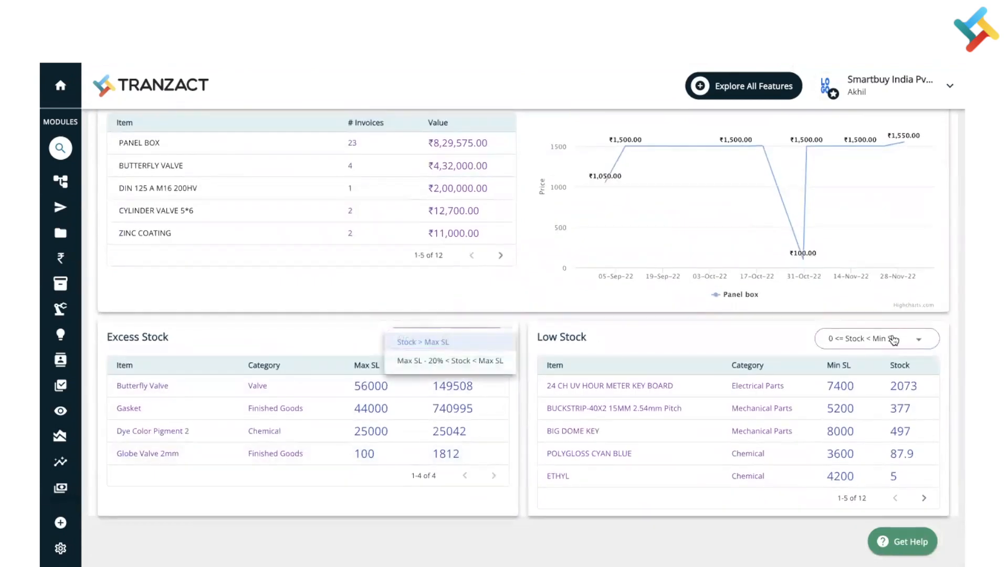
mouse_move(622, 336)
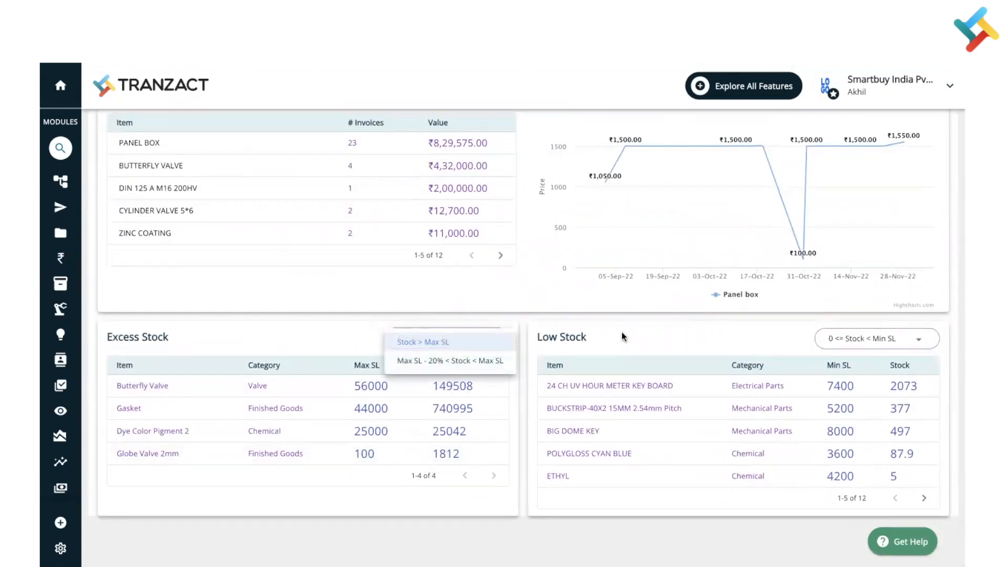